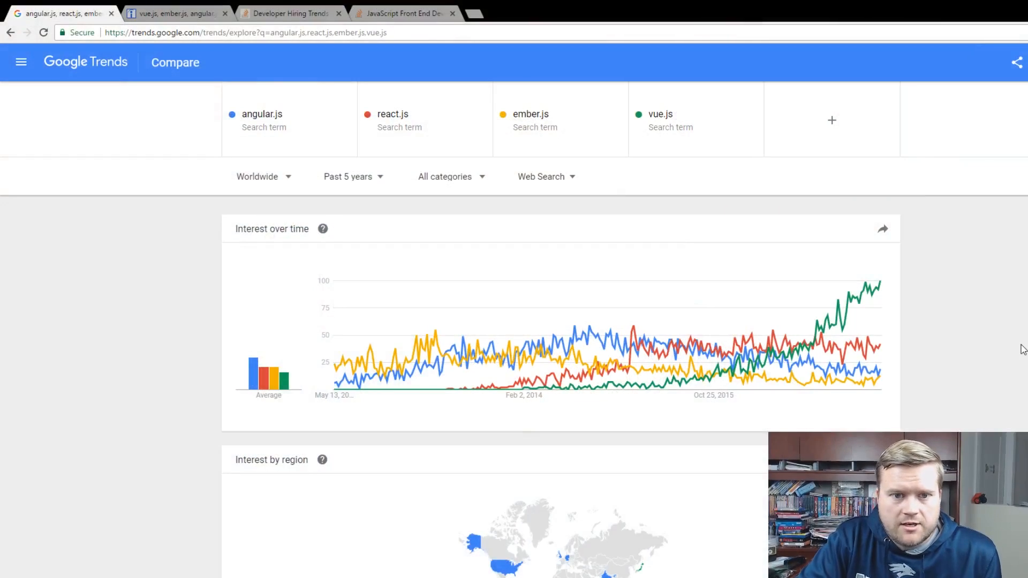
mouse_move(1021, 349)
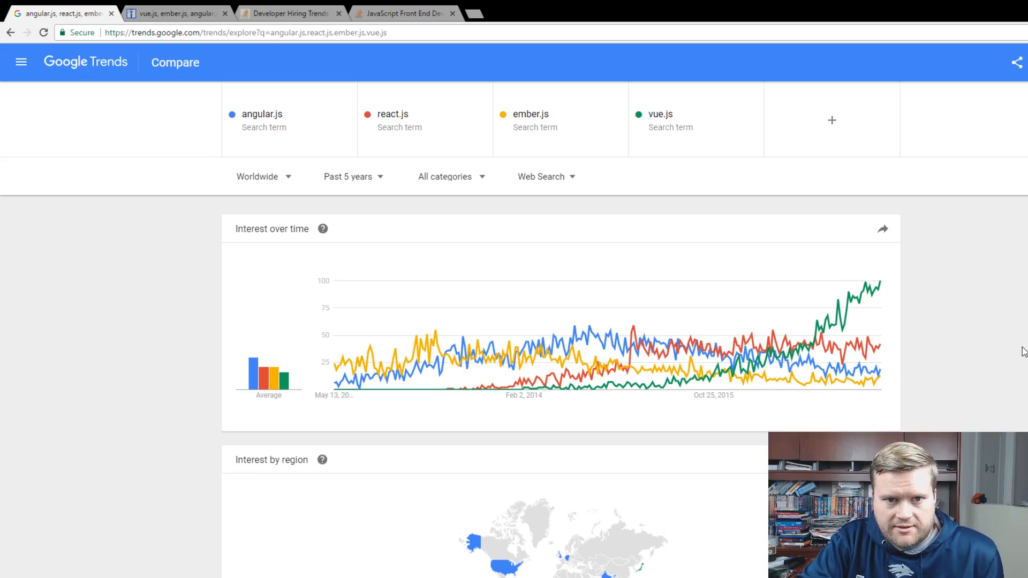
mouse_move(874, 334)
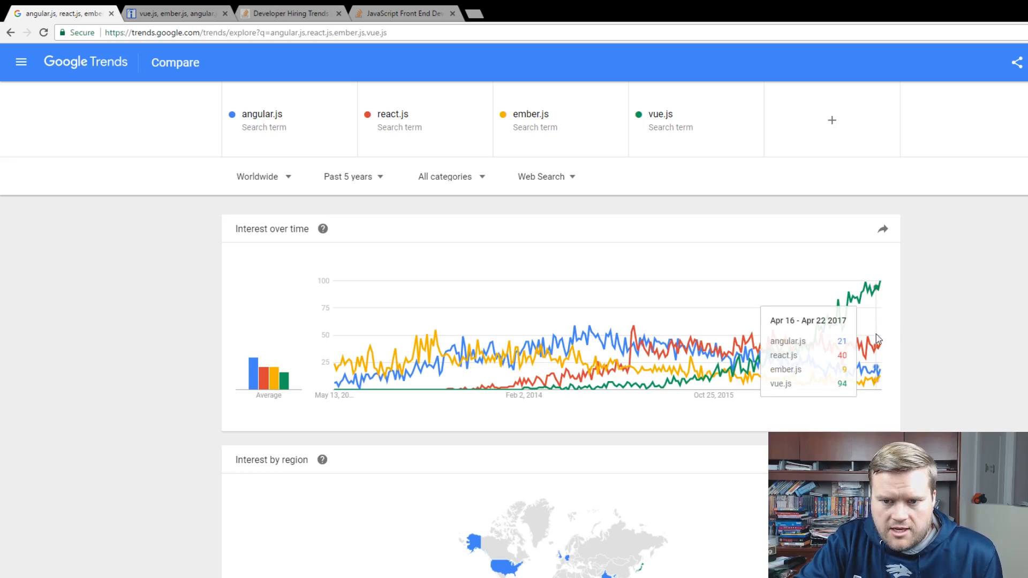
mouse_move(600, 339)
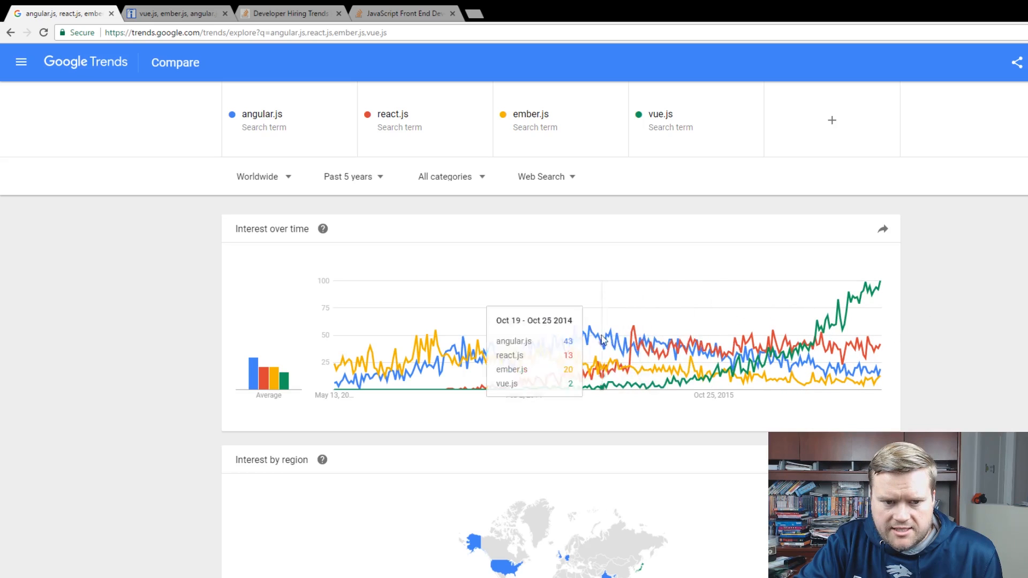
mouse_move(825, 344)
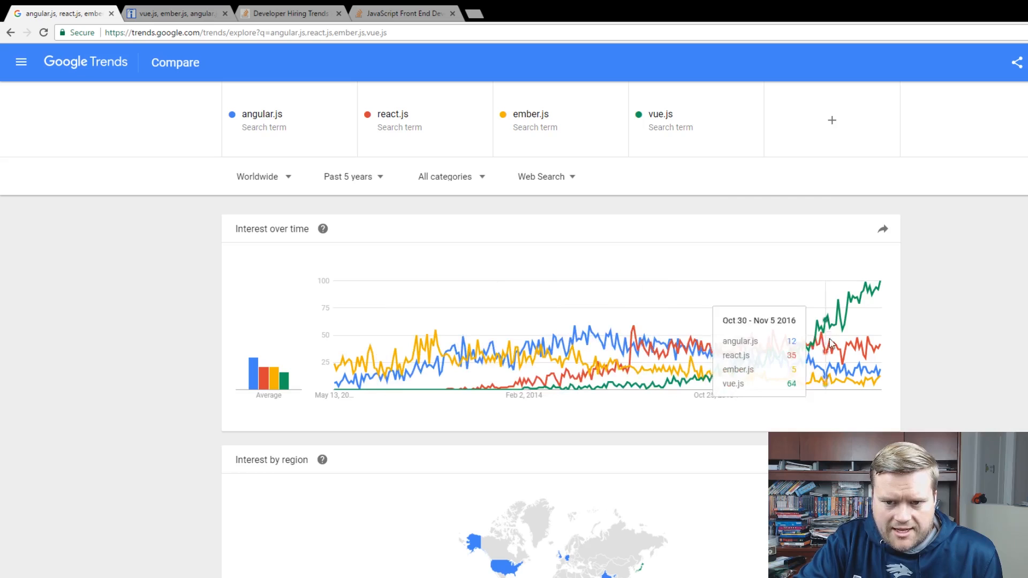
mouse_move(880, 344)
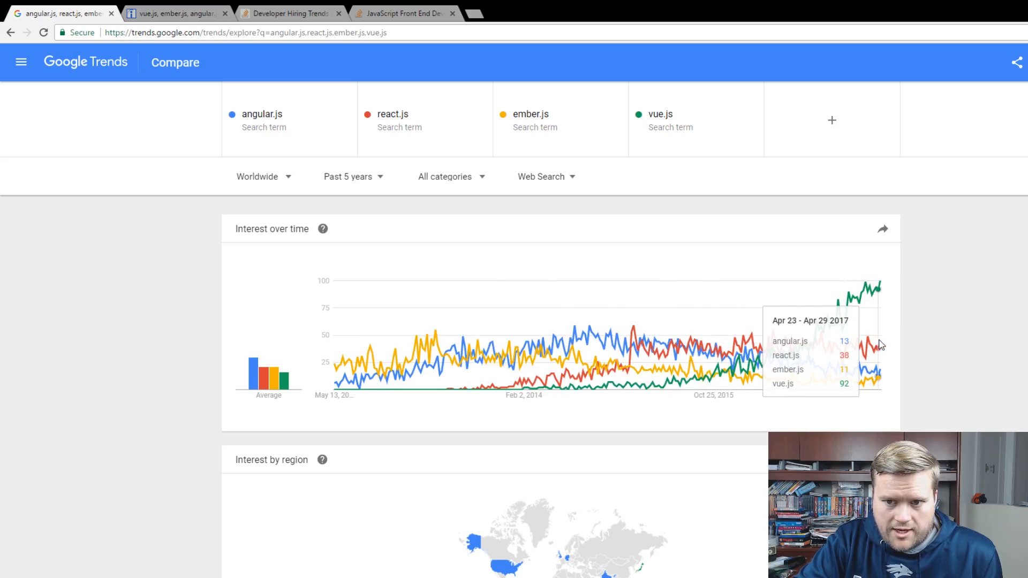
mouse_move(875, 344)
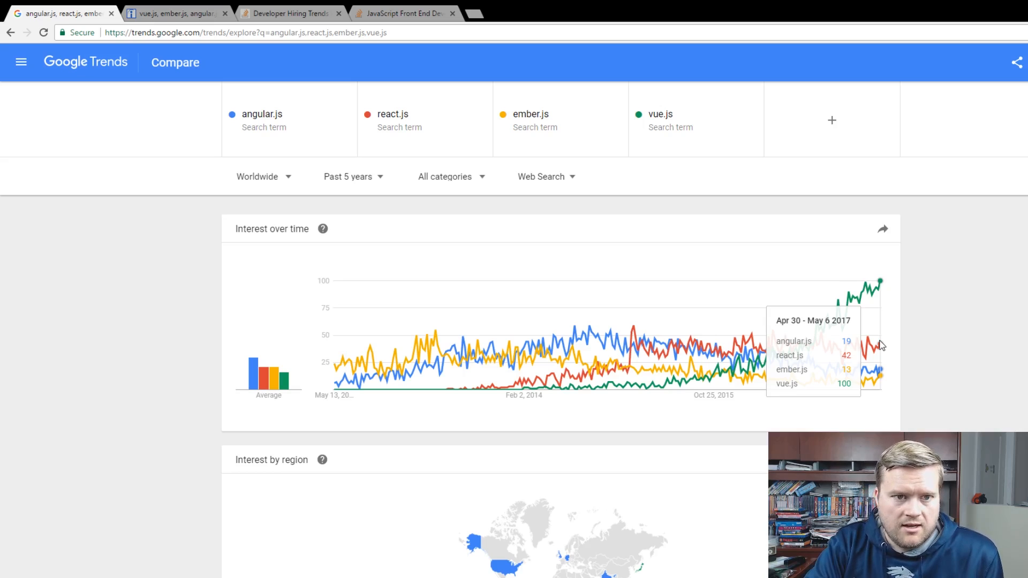
mouse_move(881, 314)
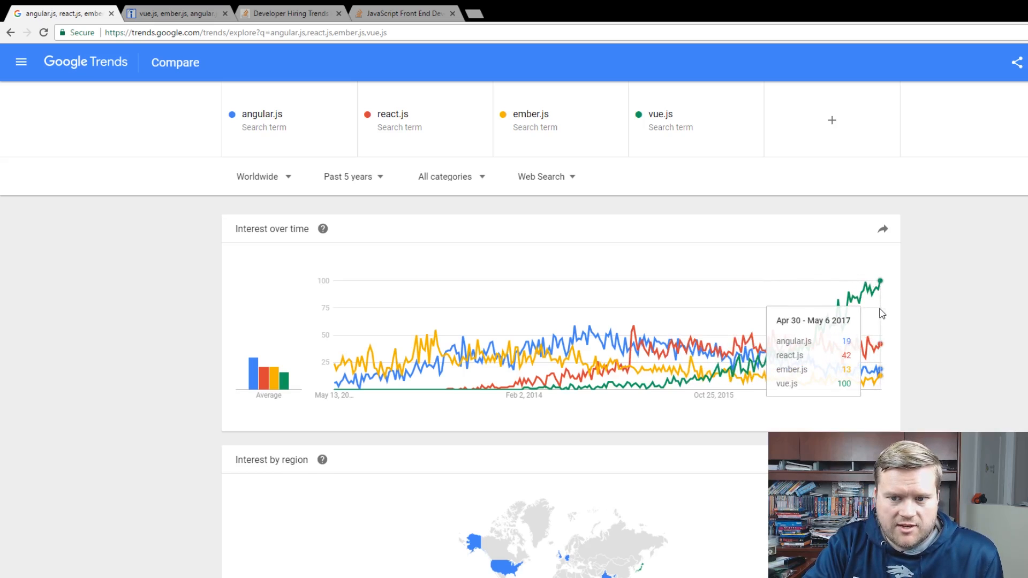
mouse_move(877, 313)
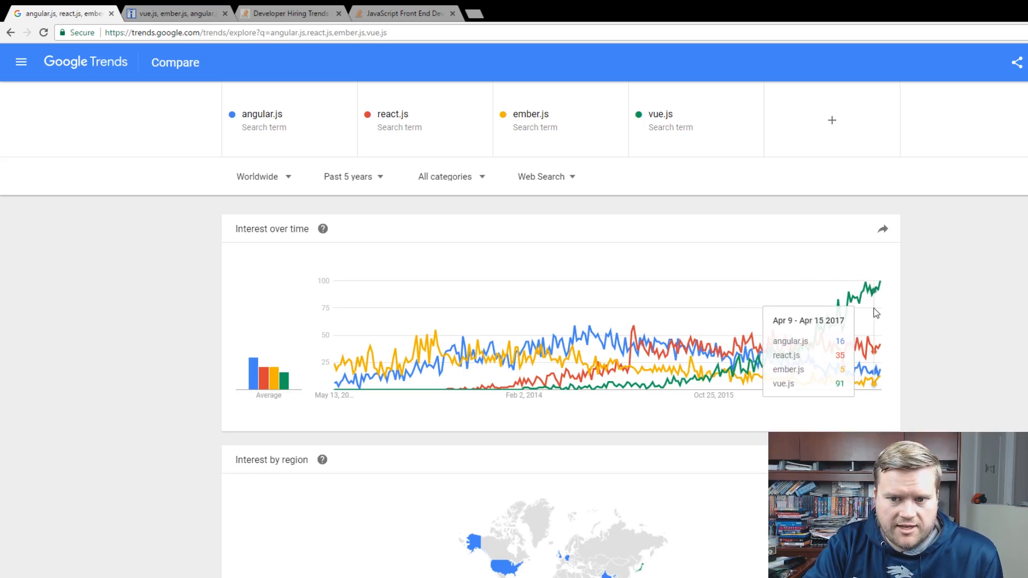
mouse_move(192, 139)
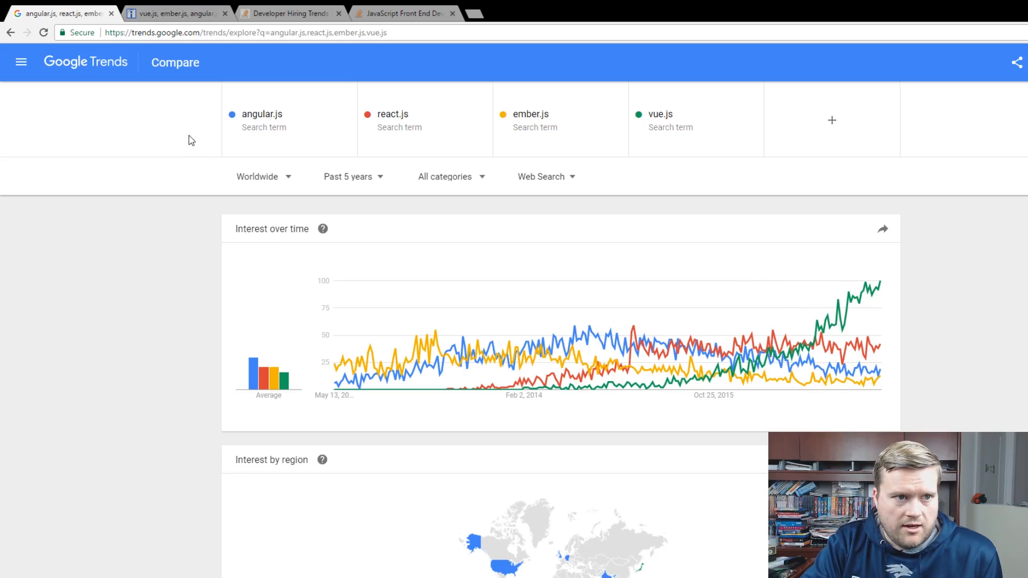
Switch to the Indeed Job Trends tab comparing vue.js, ember.js, angular.js and react.js postings.
left_click(173, 13)
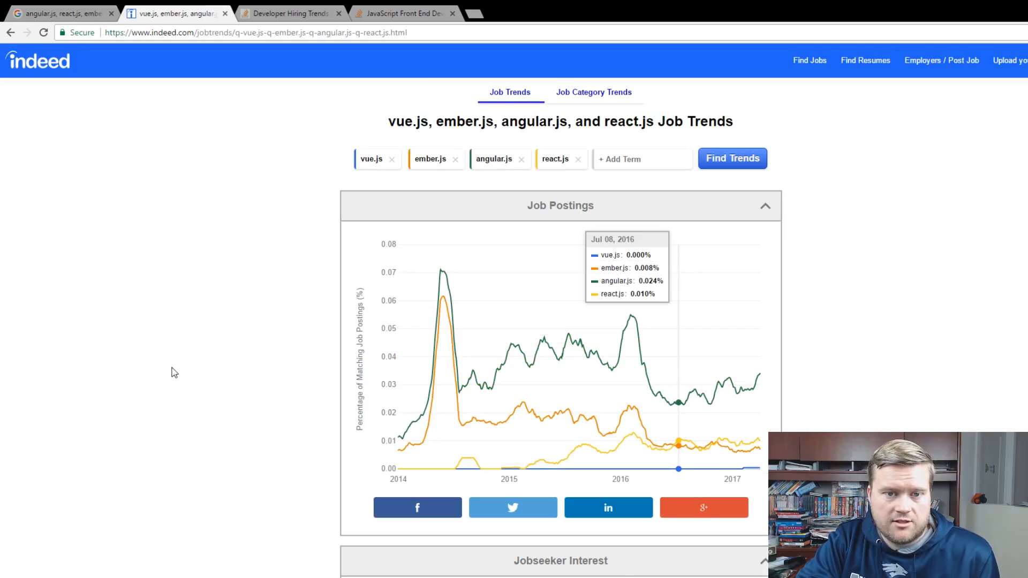
mouse_move(238, 418)
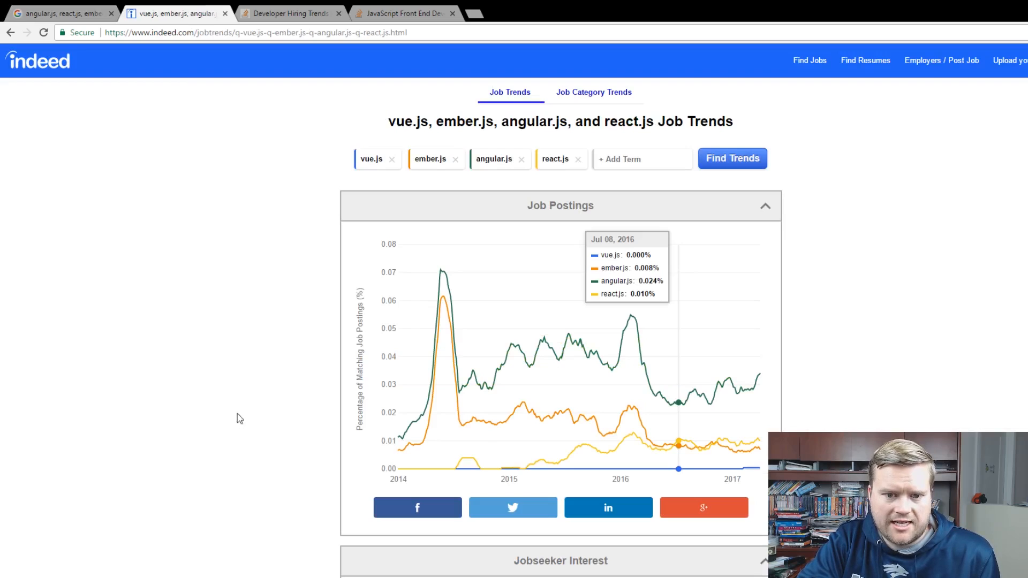
mouse_move(629, 387)
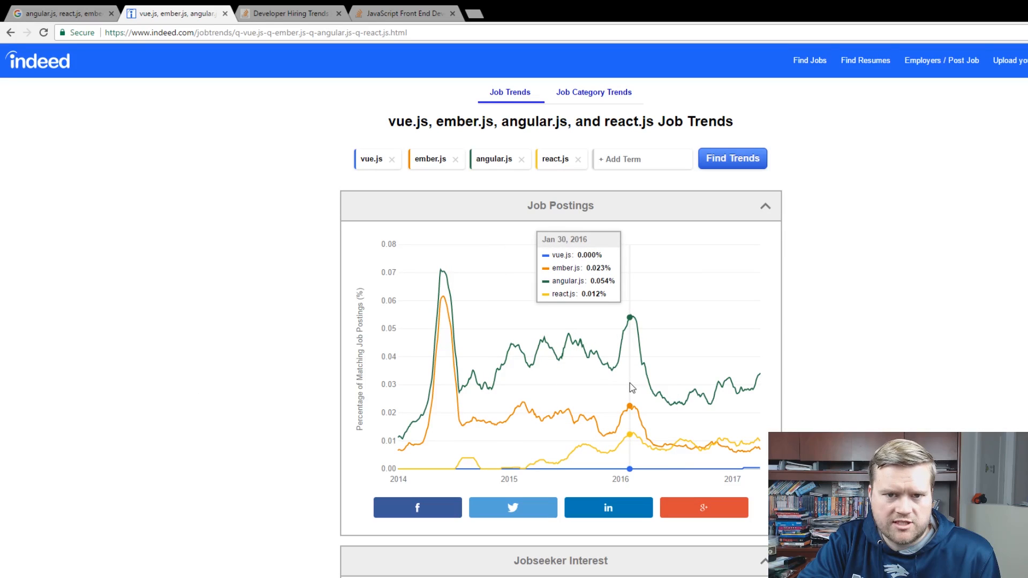
mouse_move(629, 387)
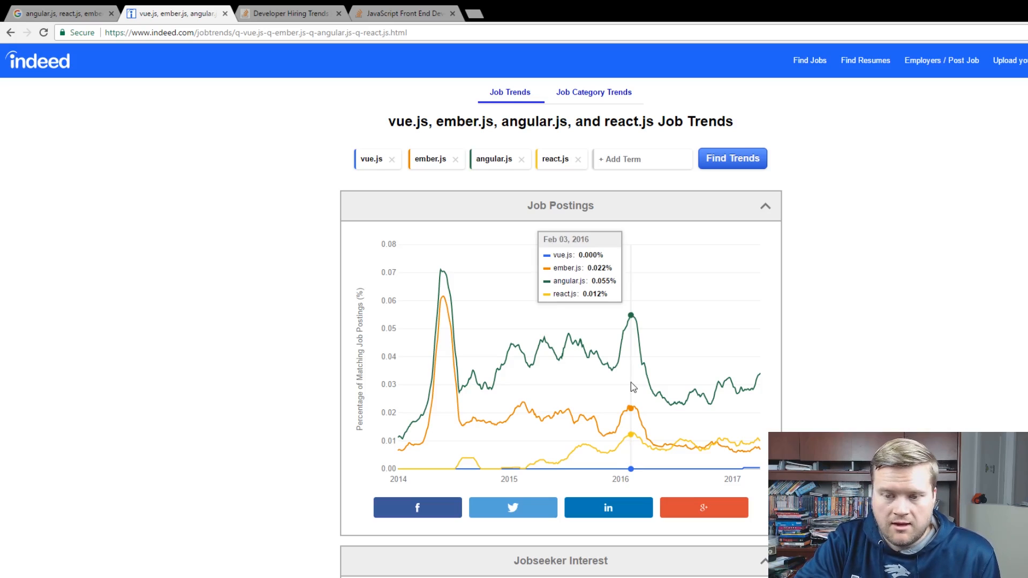
mouse_move(740, 398)
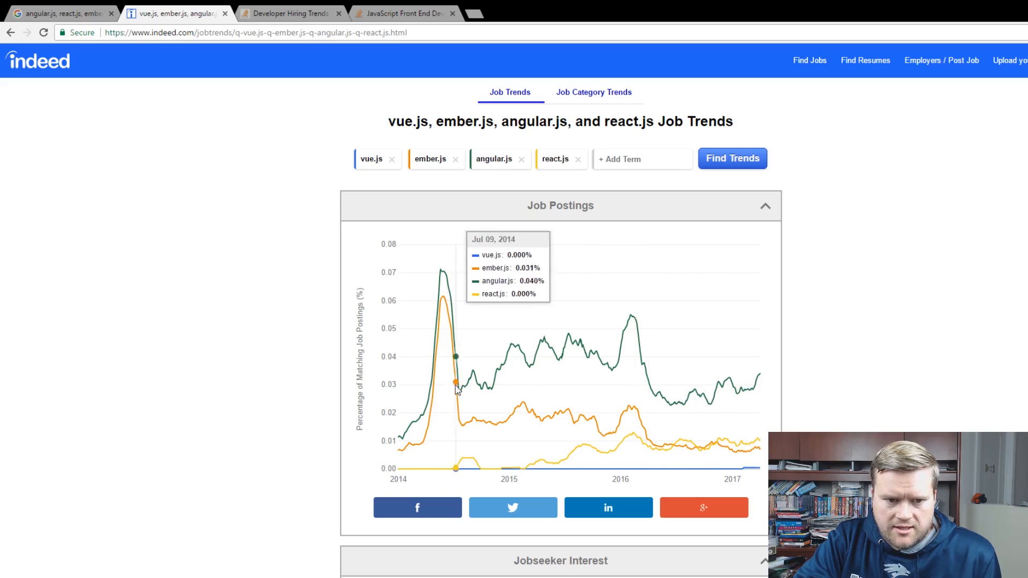
mouse_move(442, 386)
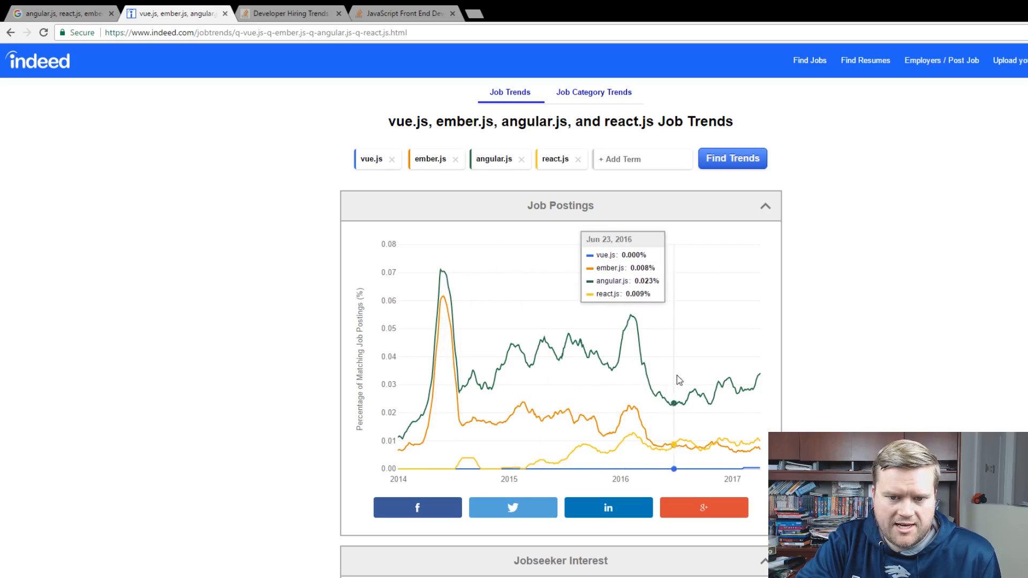
mouse_move(755, 371)
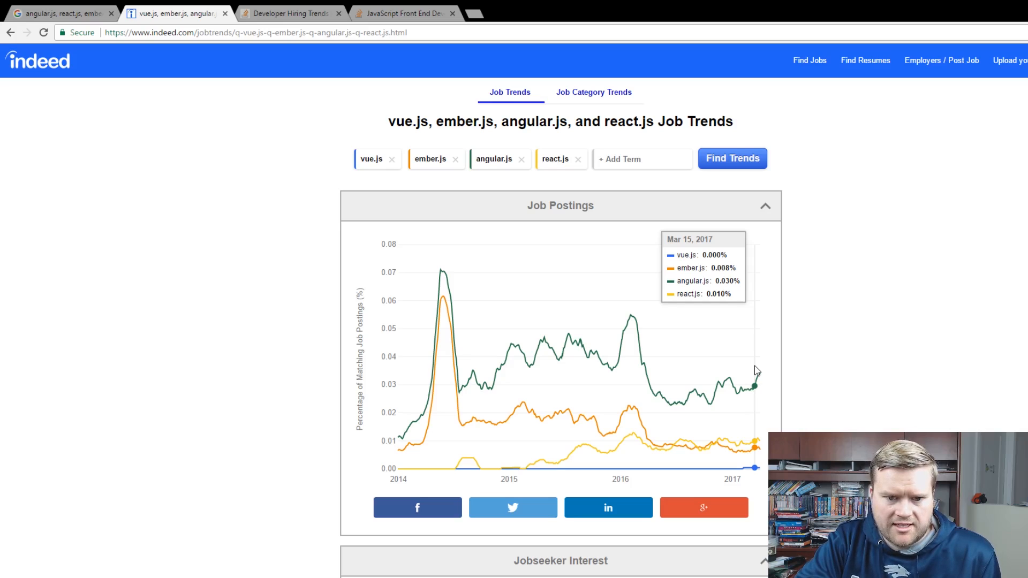
mouse_move(719, 364)
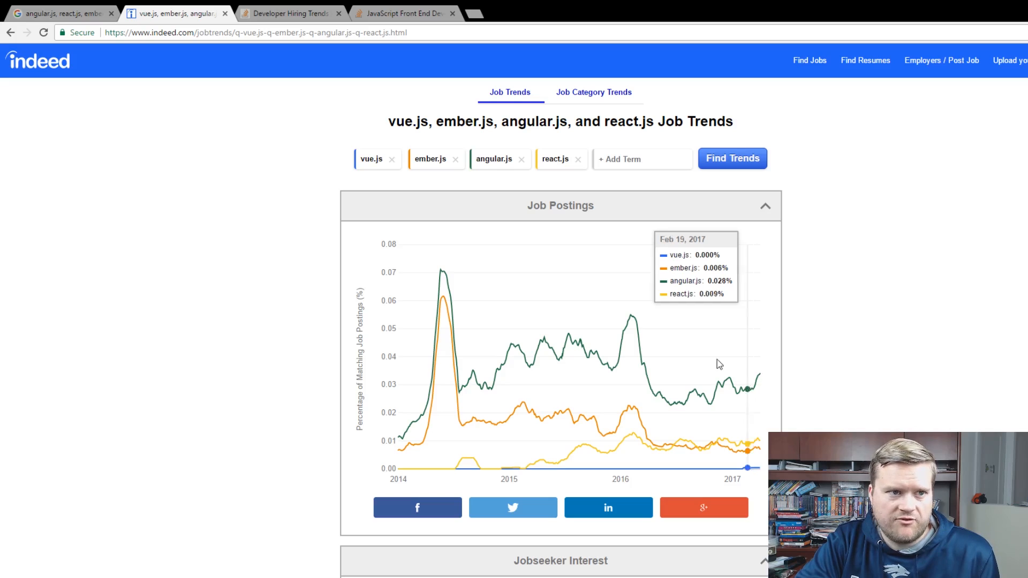
left_click(59, 13)
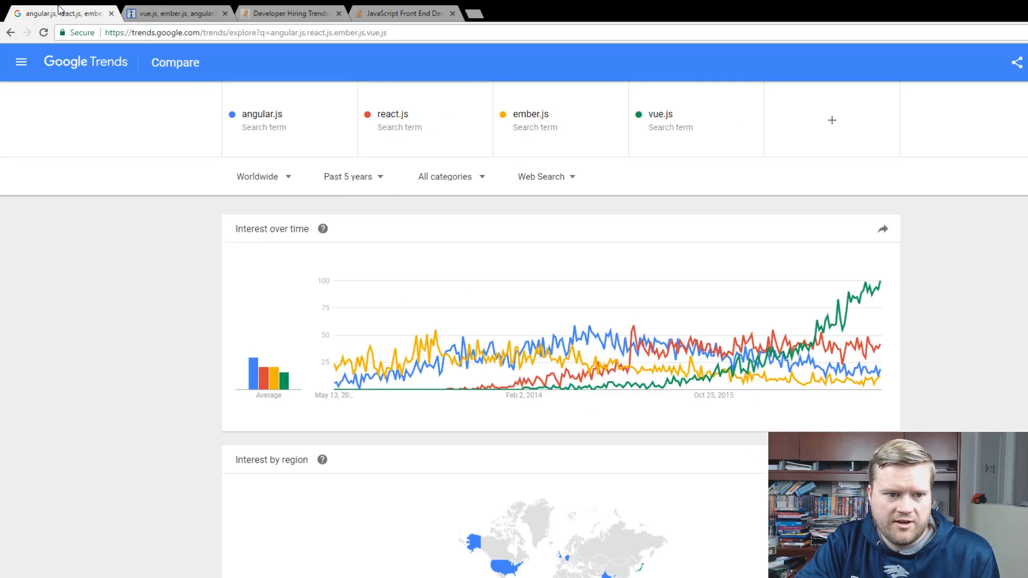
left_click(173, 13)
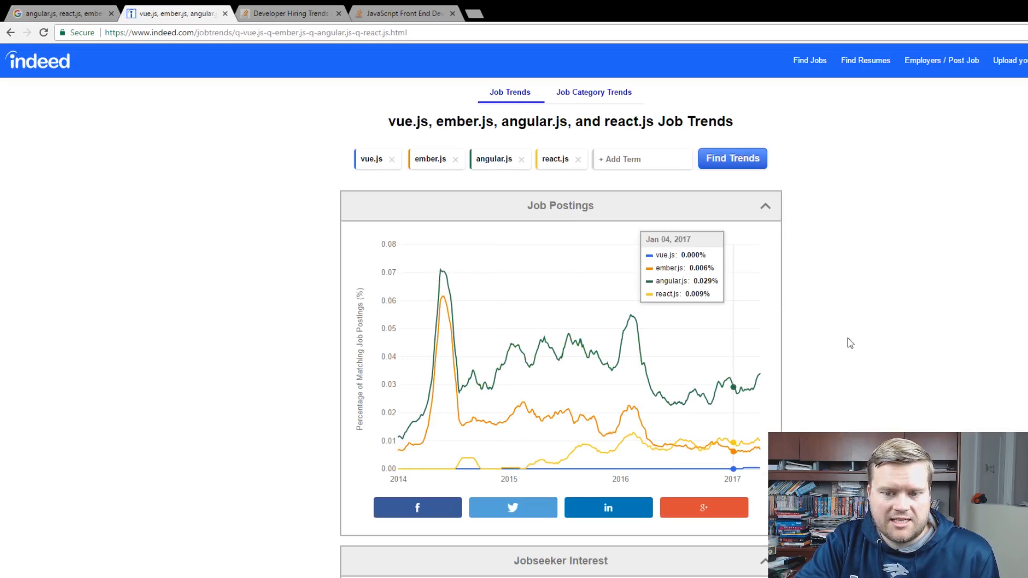
mouse_move(759, 377)
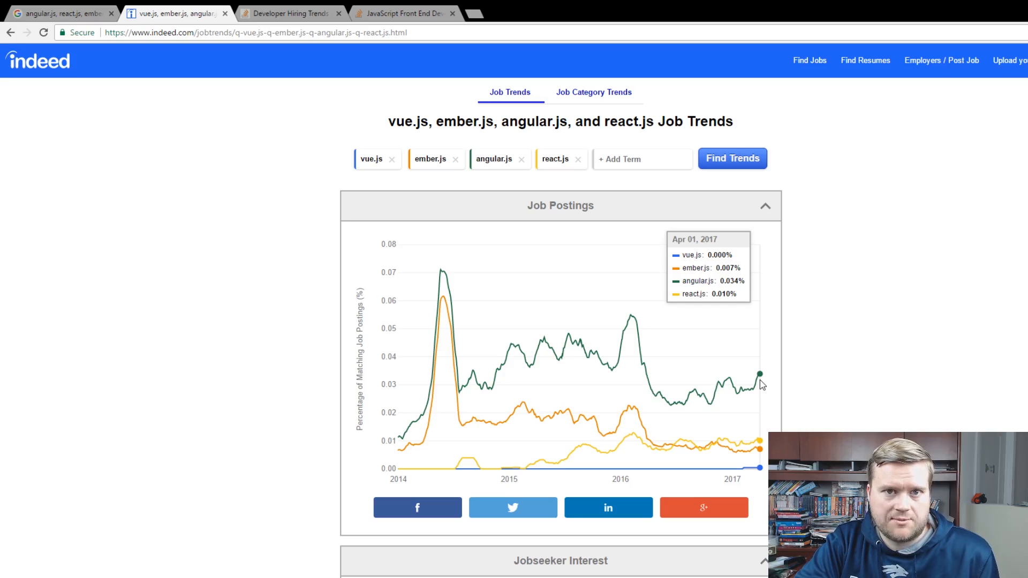
mouse_move(436, 120)
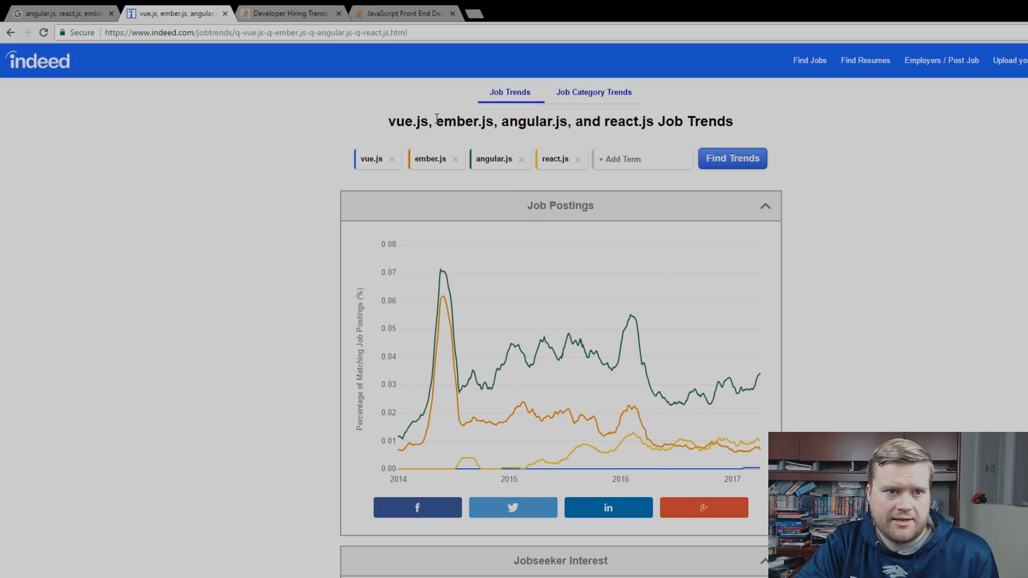
Switch to the Developer Hiring Trends in 2017 article and scroll to its Changes in Demand chart.
left_click(290, 12)
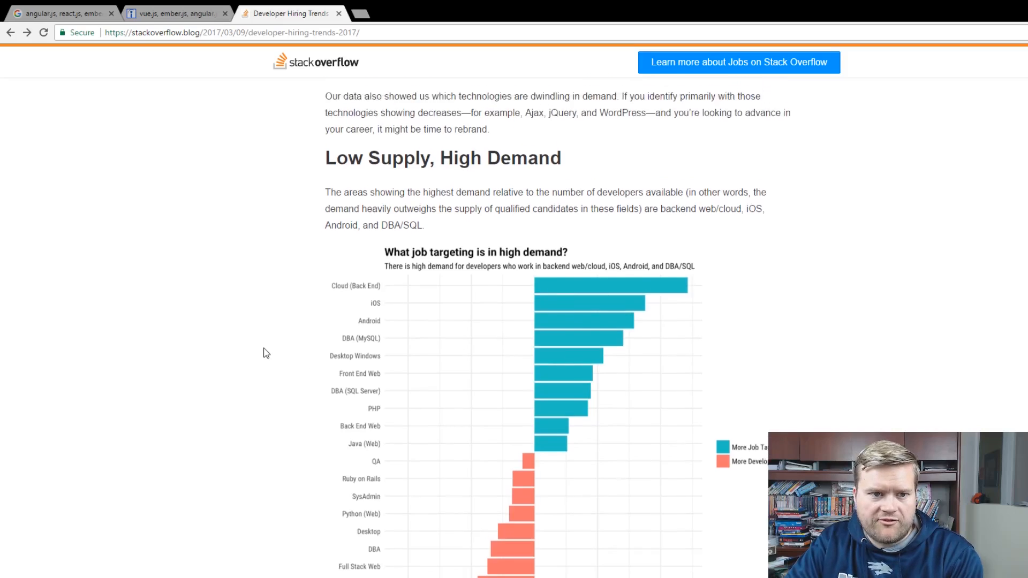
scroll("up", 3)
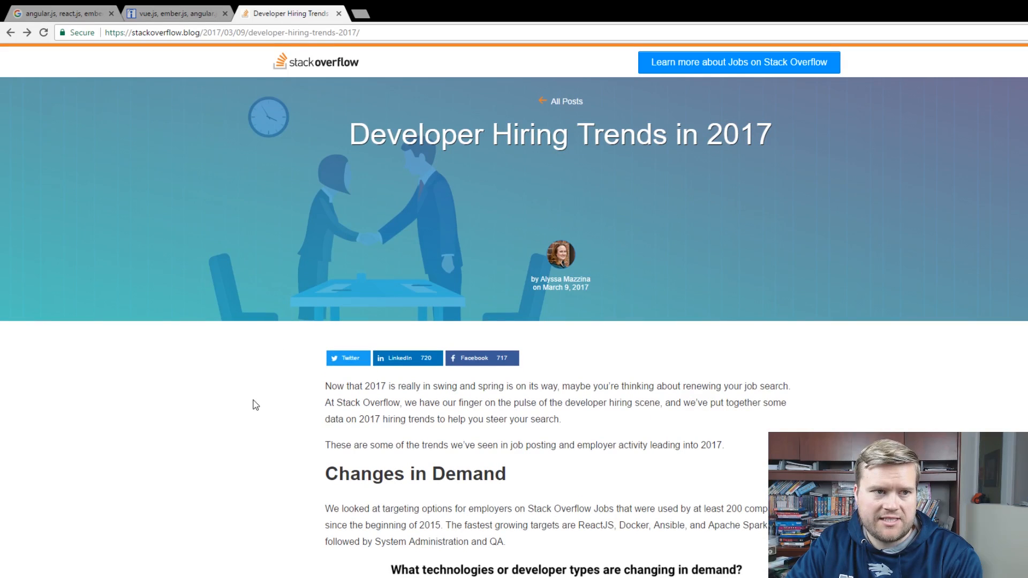
scroll("down", 3)
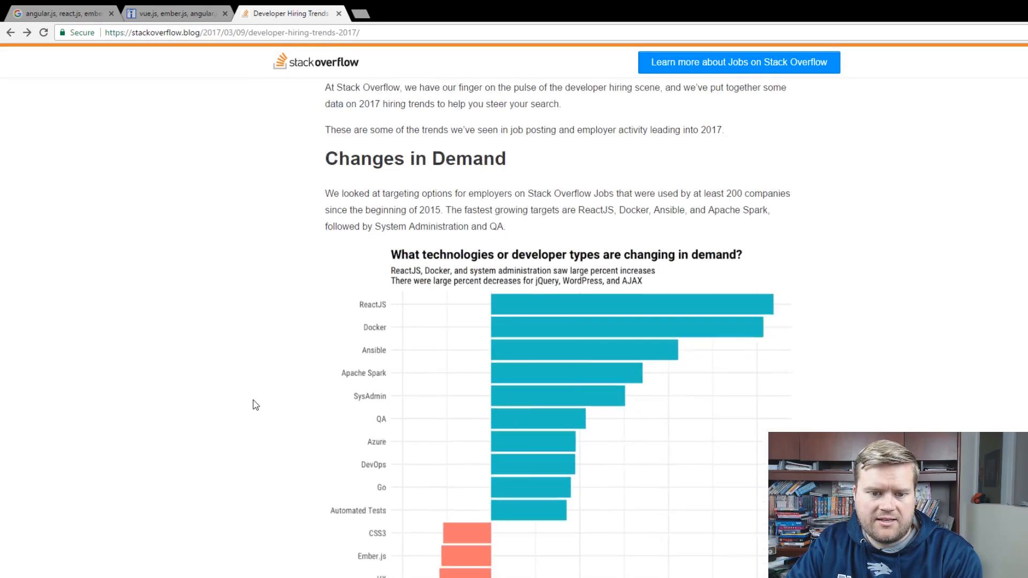
scroll("down", 3)
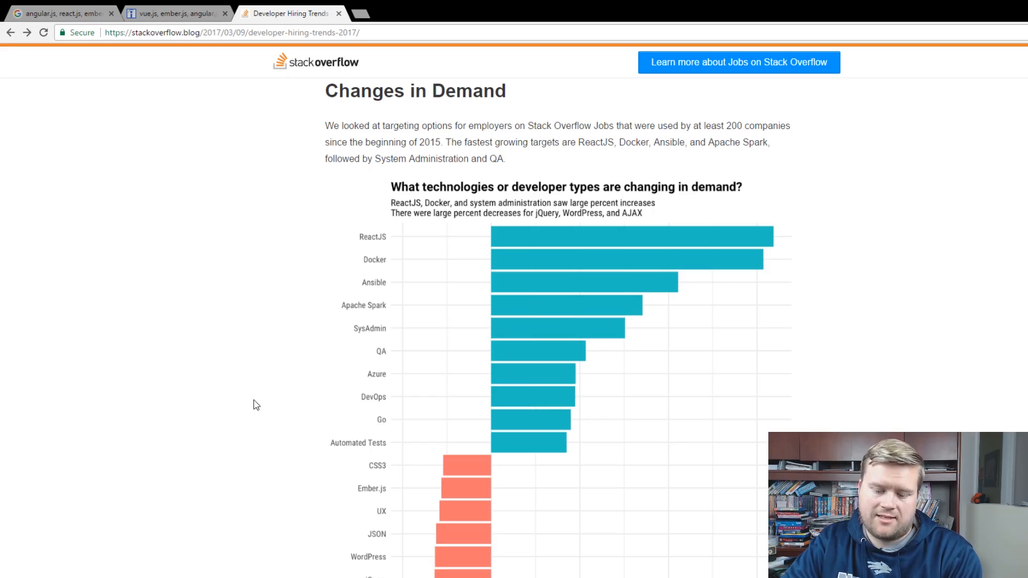
mouse_move(268, 389)
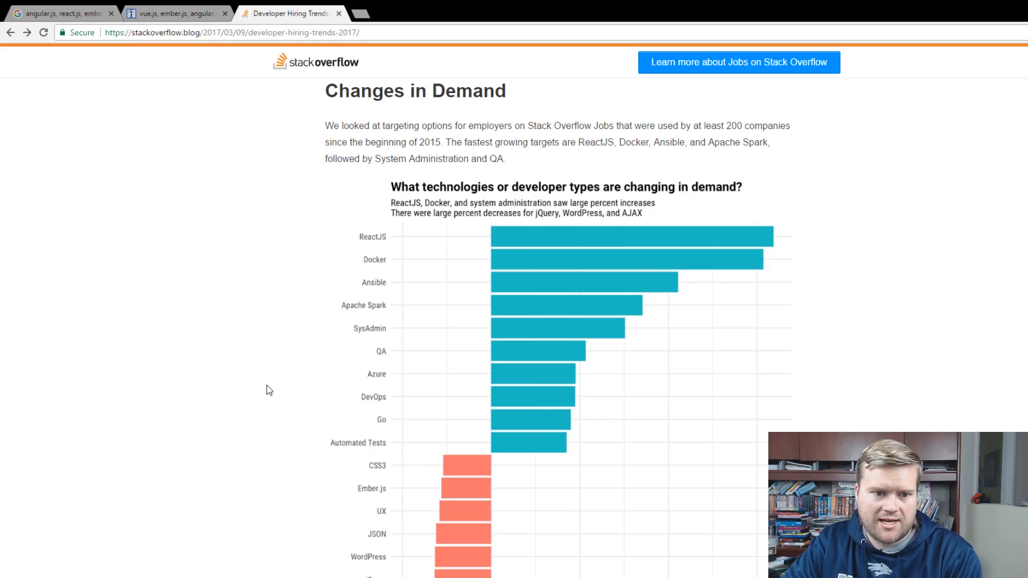
scroll("down", 3)
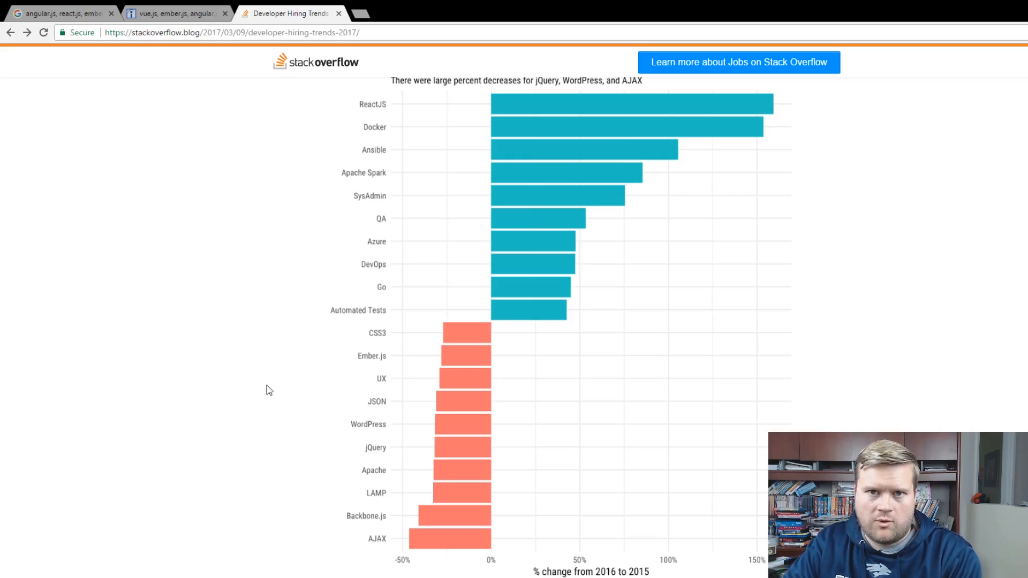
Scroll past Dwindling Demand to the Low Supply, High Demand chart led by cloud back end.
scroll("down", 3)
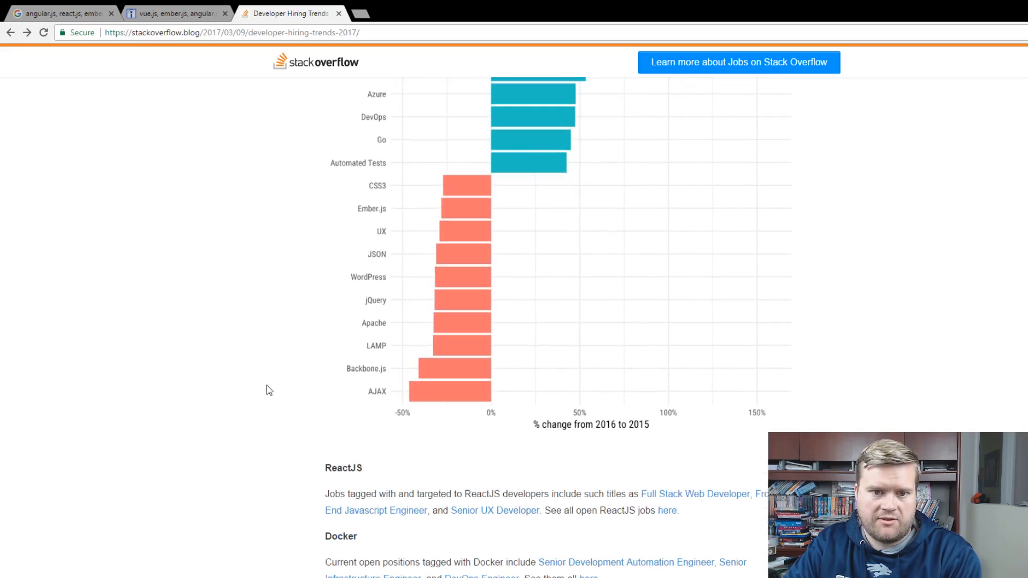
scroll("down", 3)
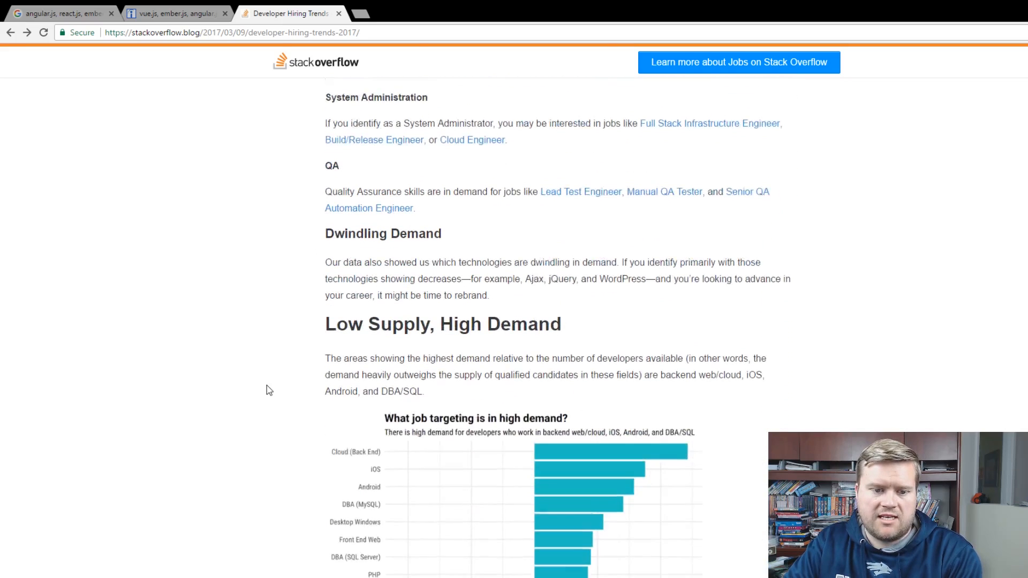
scroll("down", 3)
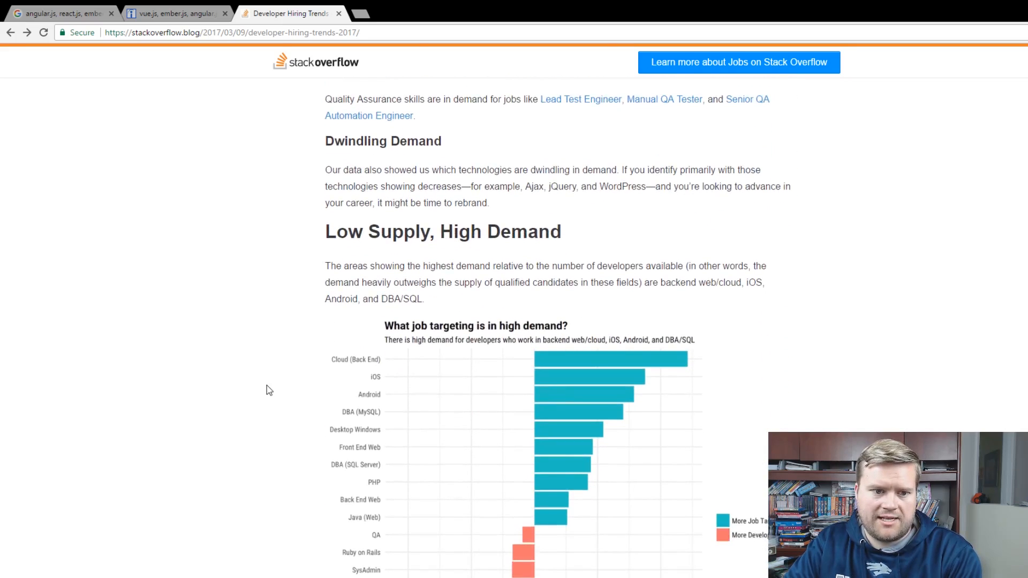
scroll("down", 3)
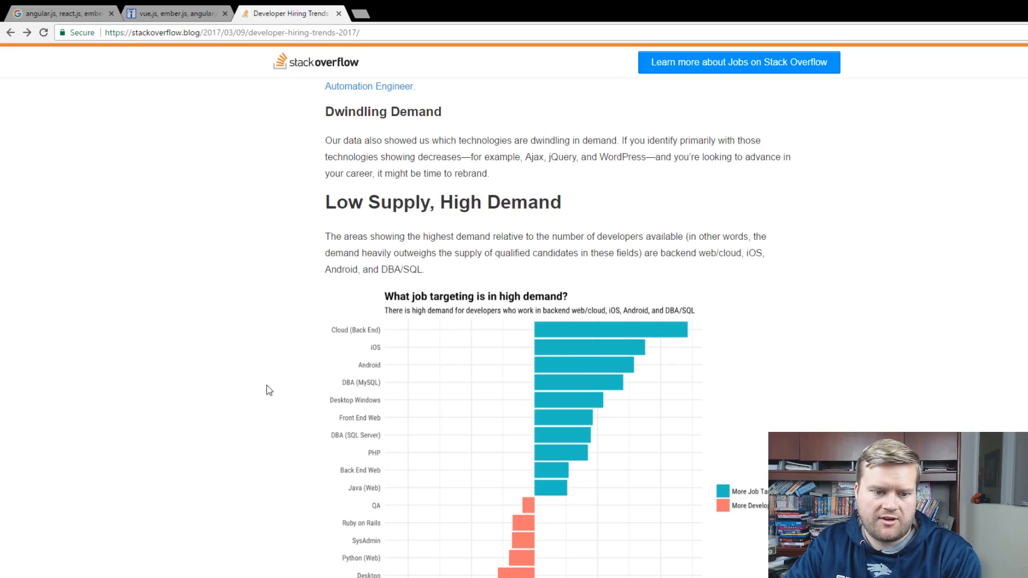
mouse_move(352, 416)
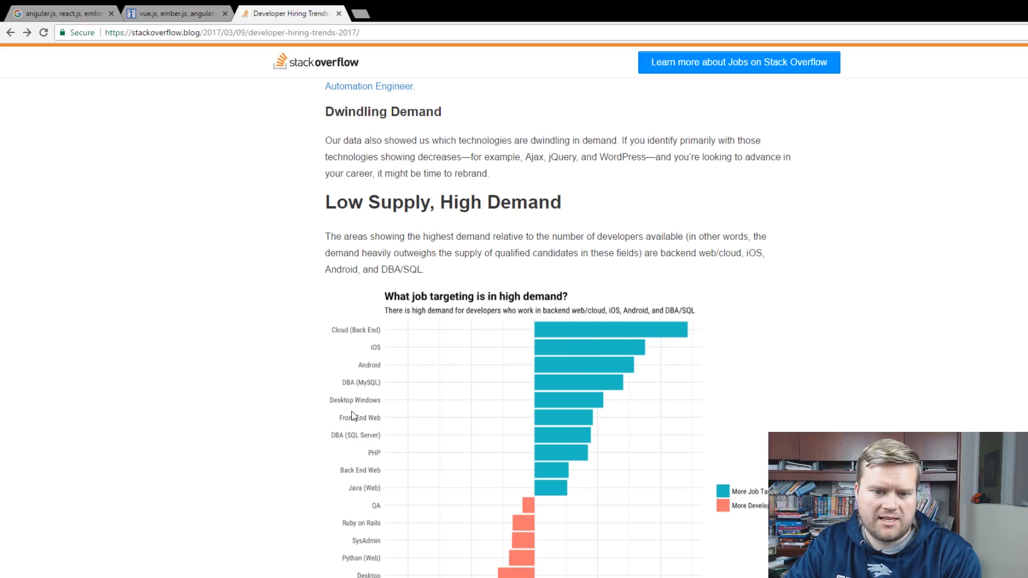
mouse_move(273, 420)
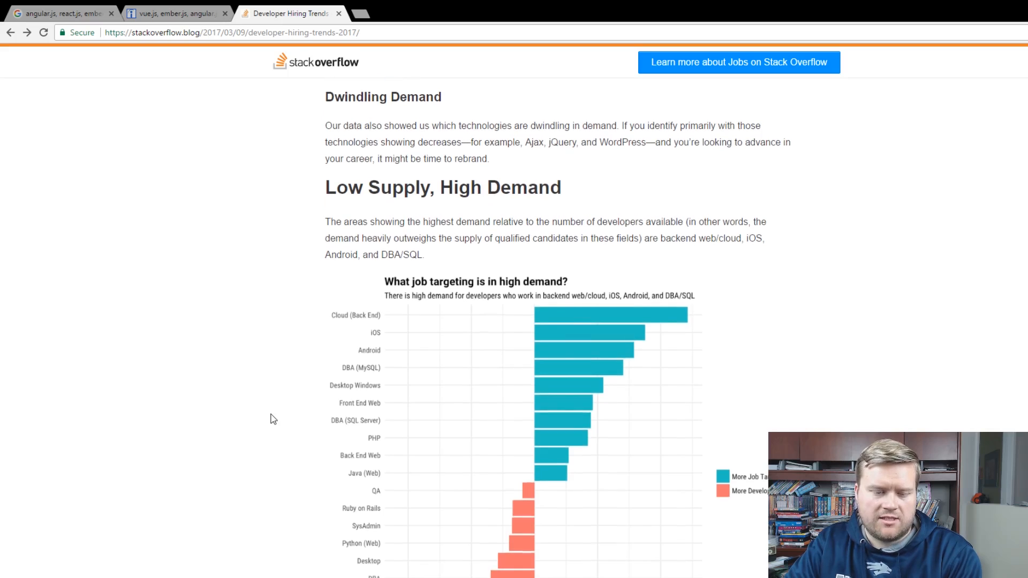
scroll("down", 3)
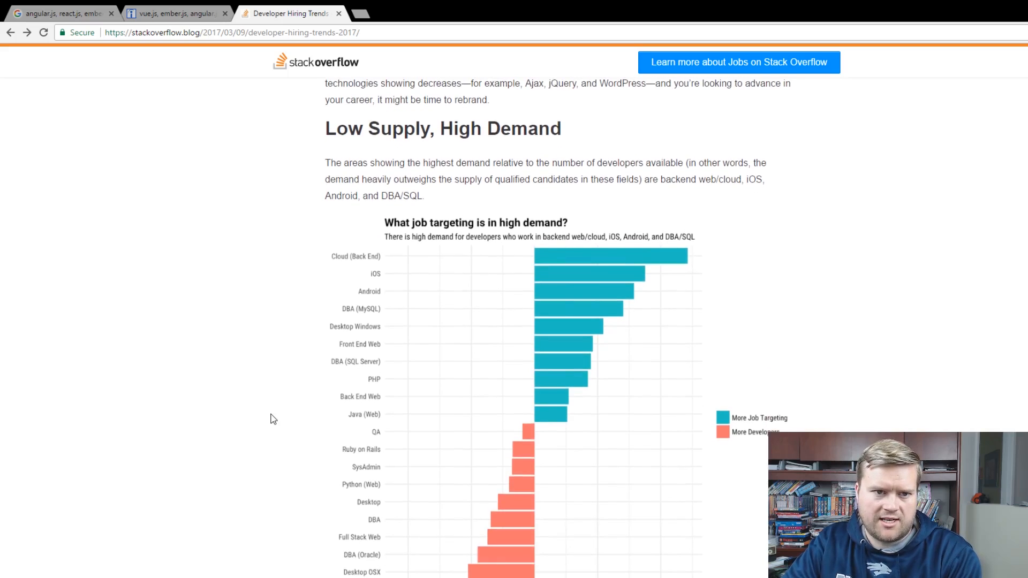
scroll("down", 3)
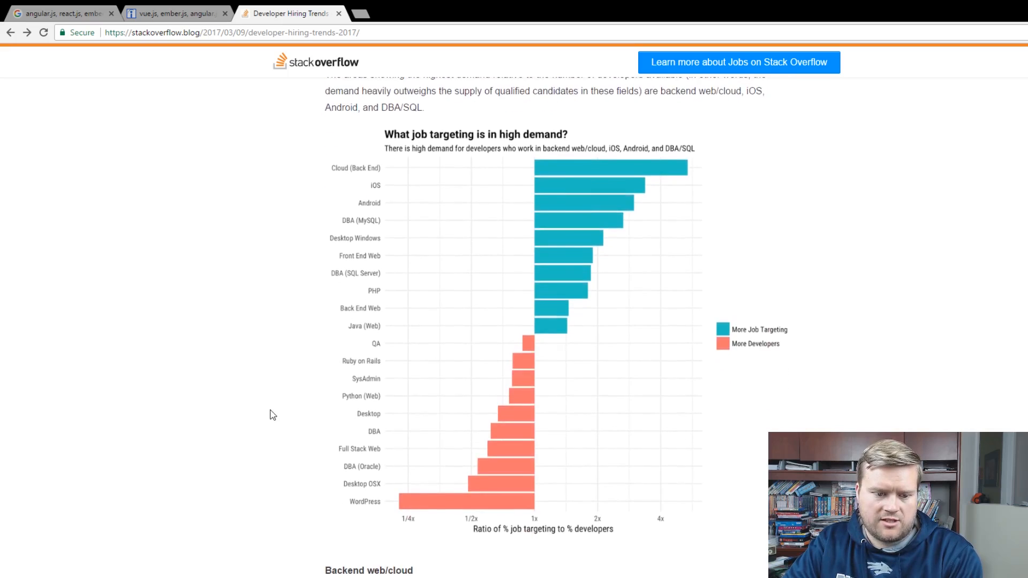
scroll("down", 3)
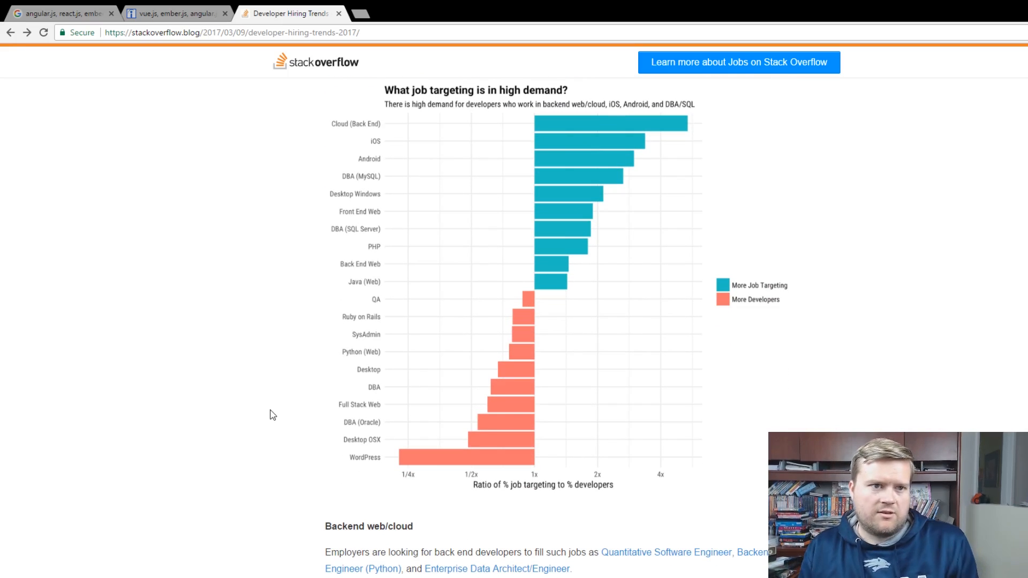